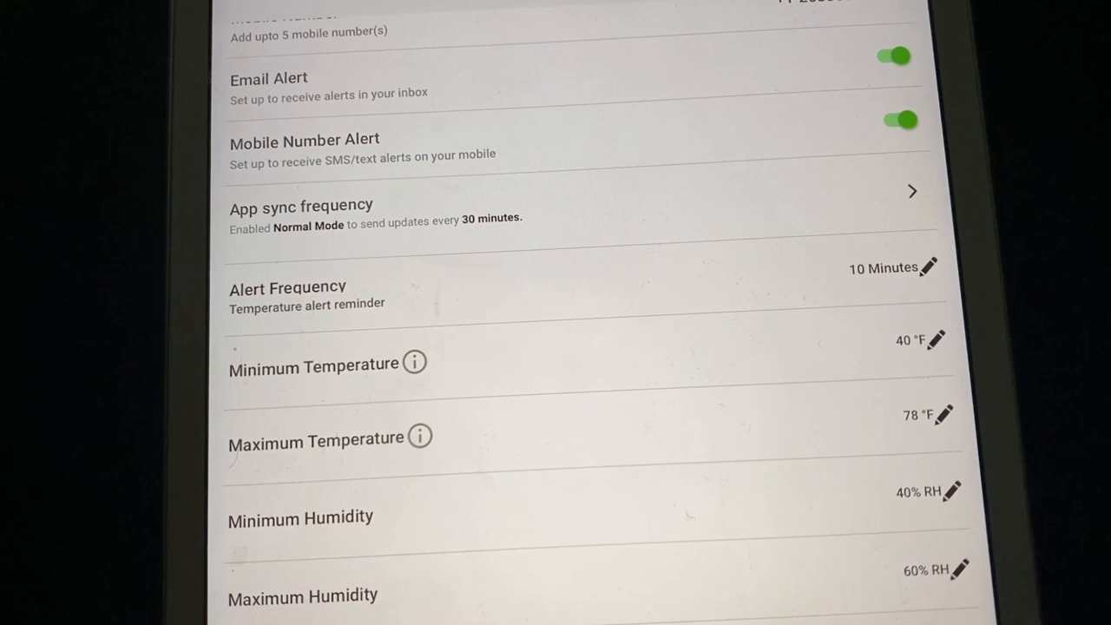
# Scroll the home screen to view 66.76°F, 69.03% RH and the 40°F–78°F min/max range.
pyautogui.scroll(-3)
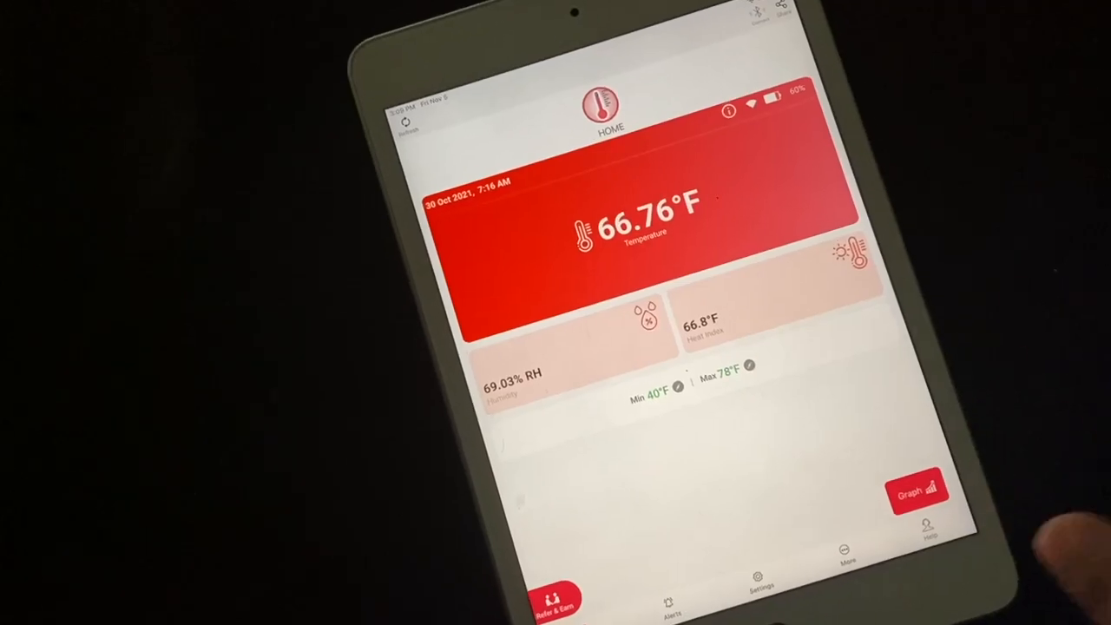
# View today's temperature graph and reading log table, then the settings with alerts switched off.
pyautogui.click(918, 493)
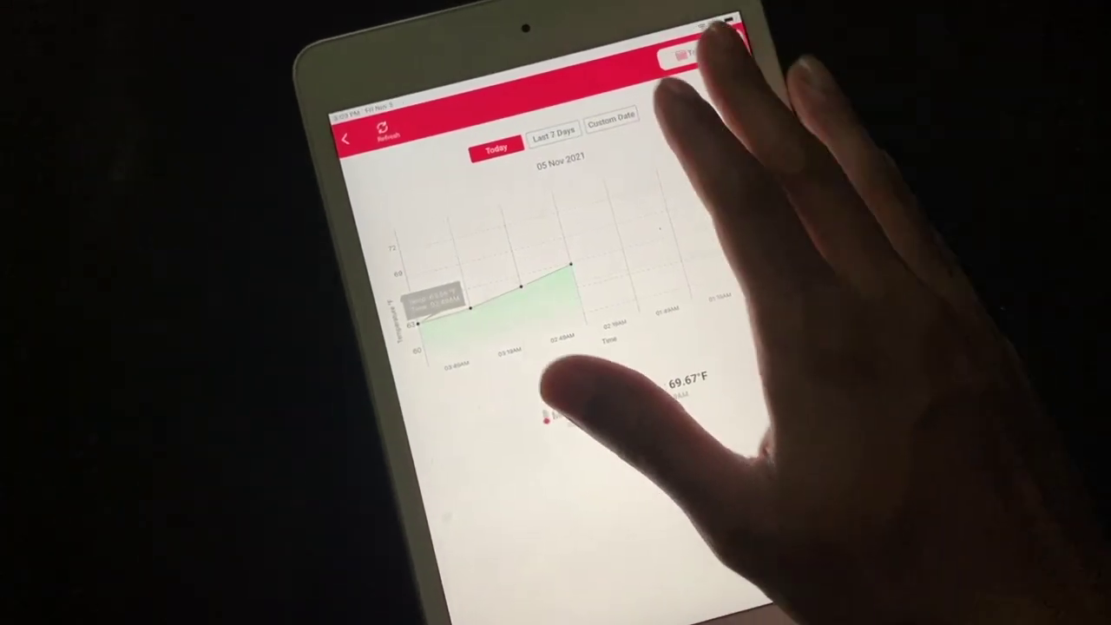
pyautogui.click(690, 57)
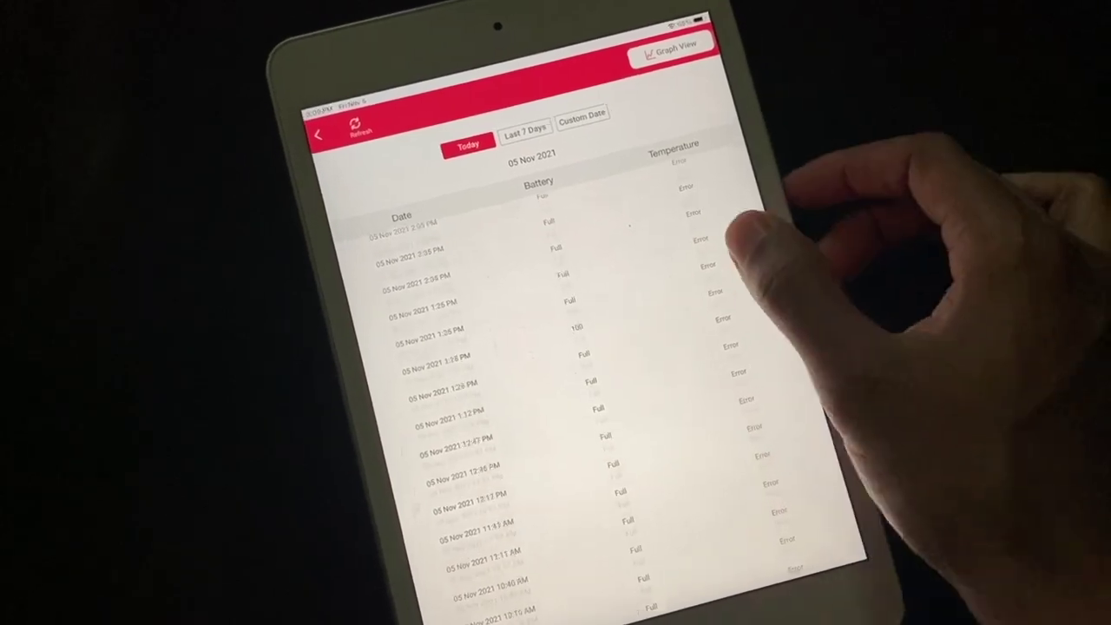
pyautogui.scroll(-3)
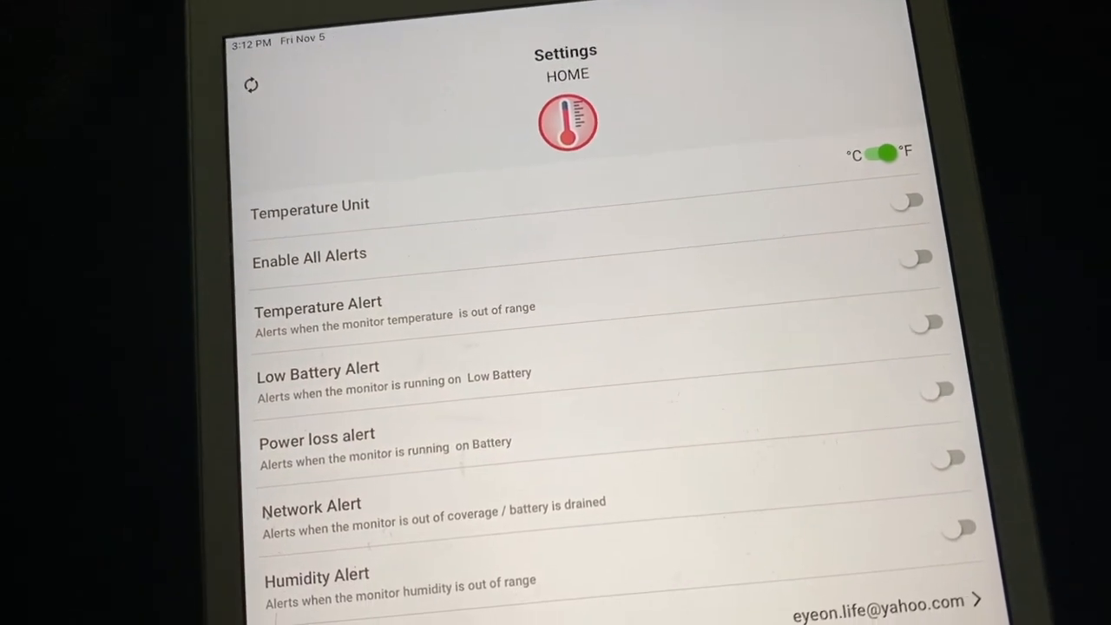
pyautogui.scroll(-3)
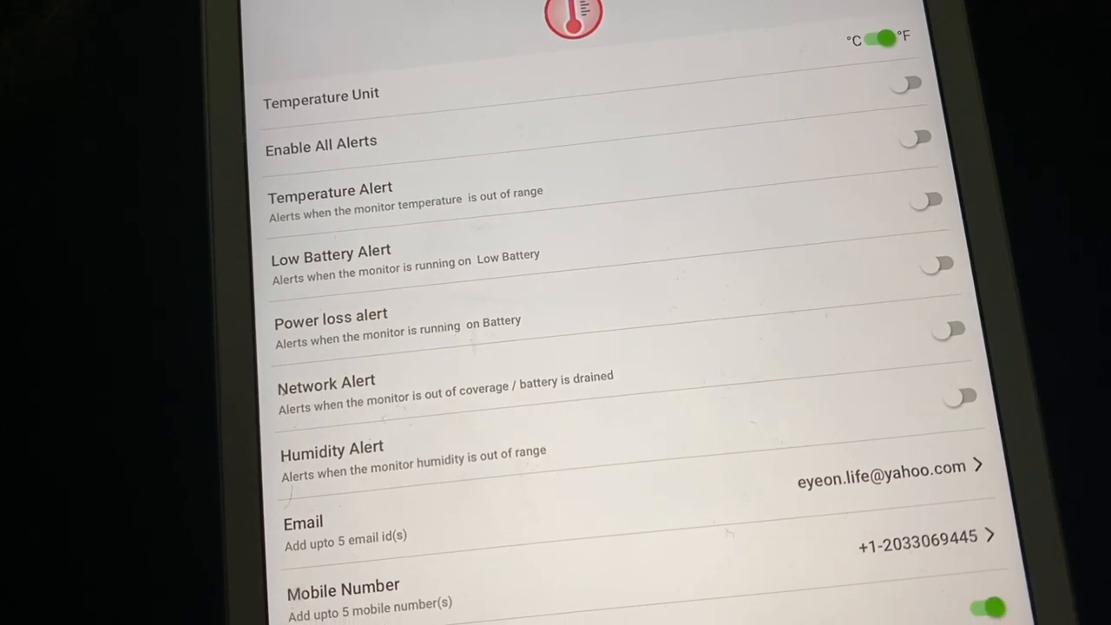